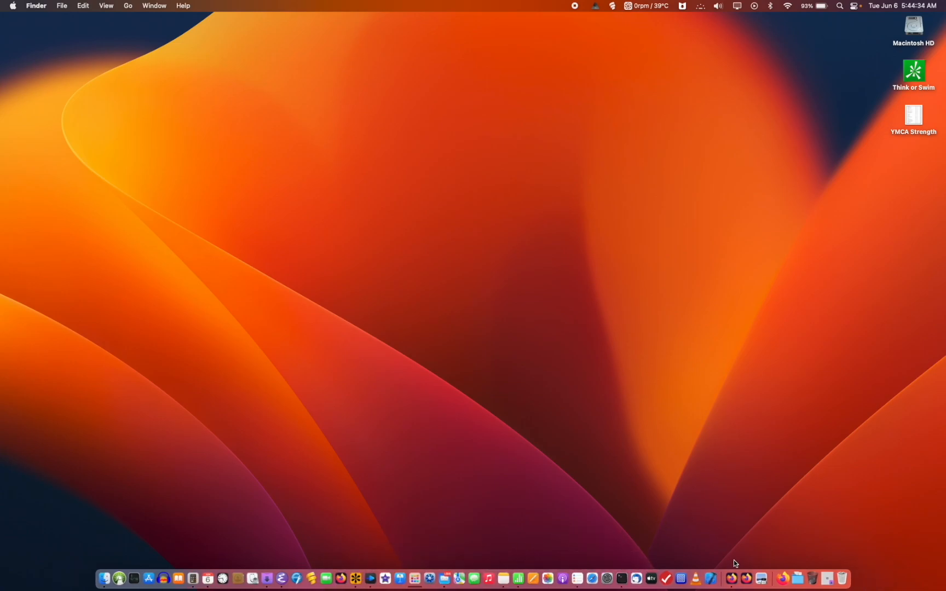
pyautogui.moveTo(762, 567)
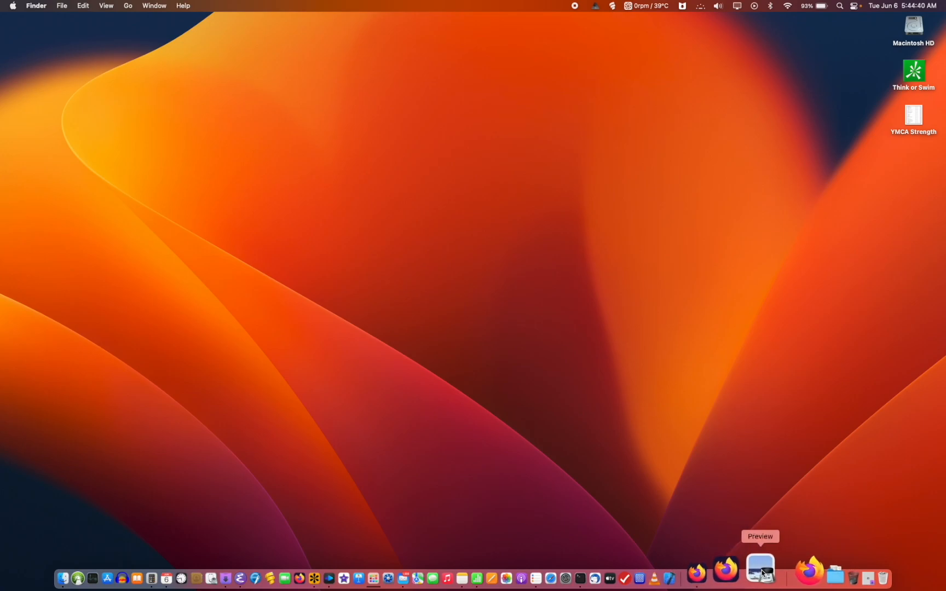
pyautogui.moveTo(887, 253)
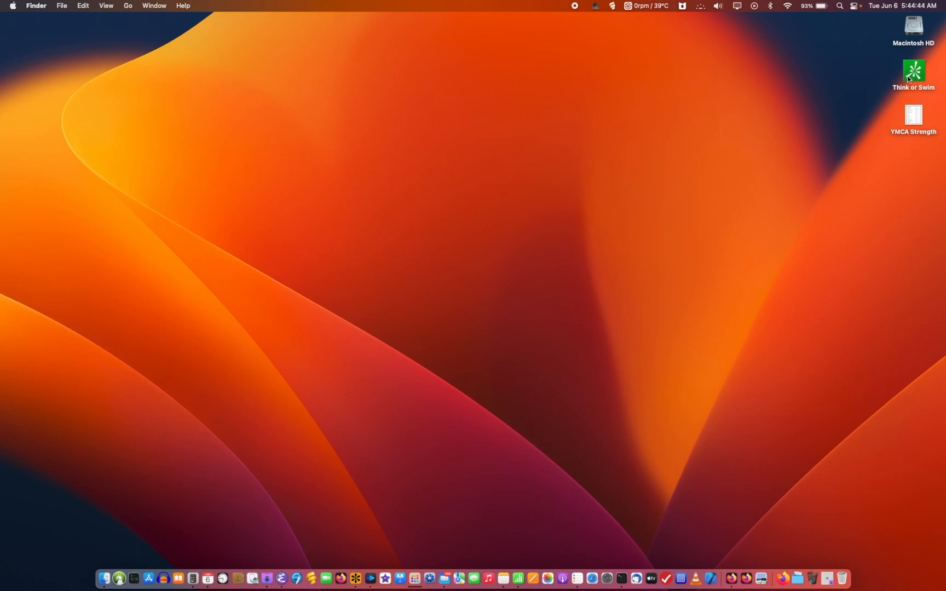
# Step: Drag the thinkorswim desktop icon into the Dock beside the other apps
pyautogui.moveTo(913, 72); pyautogui.dragTo(835, 348)
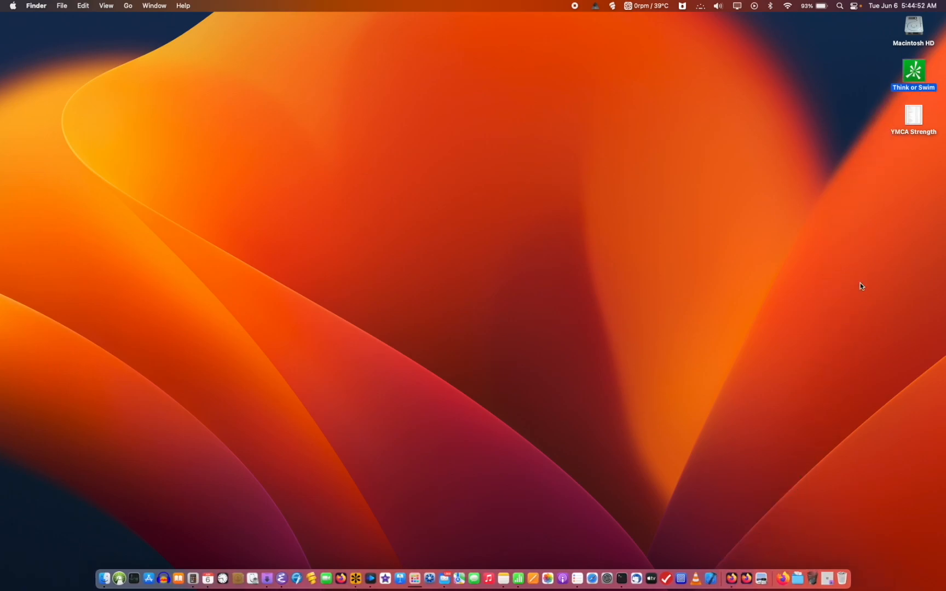
pyautogui.moveTo(913, 67); pyautogui.dragTo(792, 442)
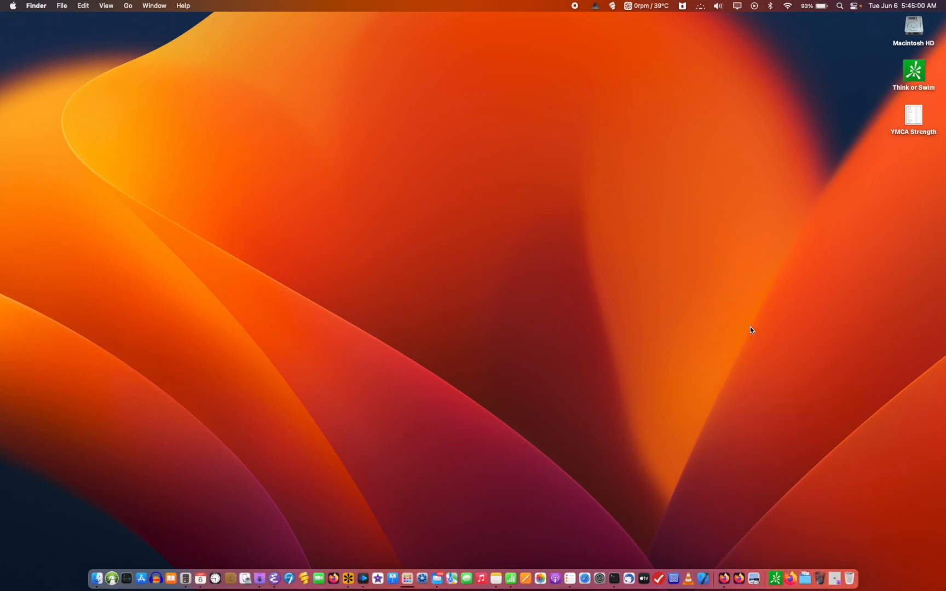
pyautogui.moveTo(735, 318)
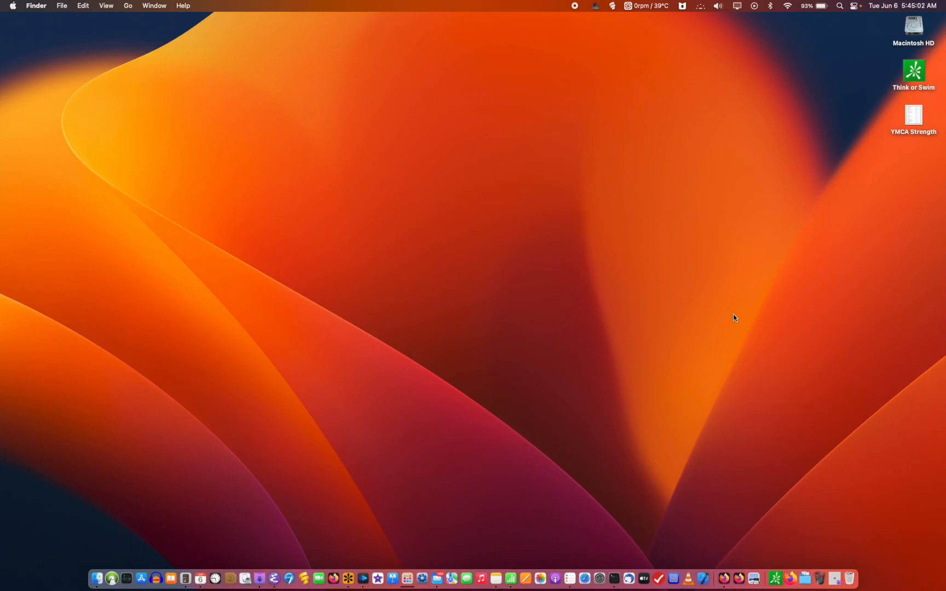
pyautogui.moveTo(761, 480)
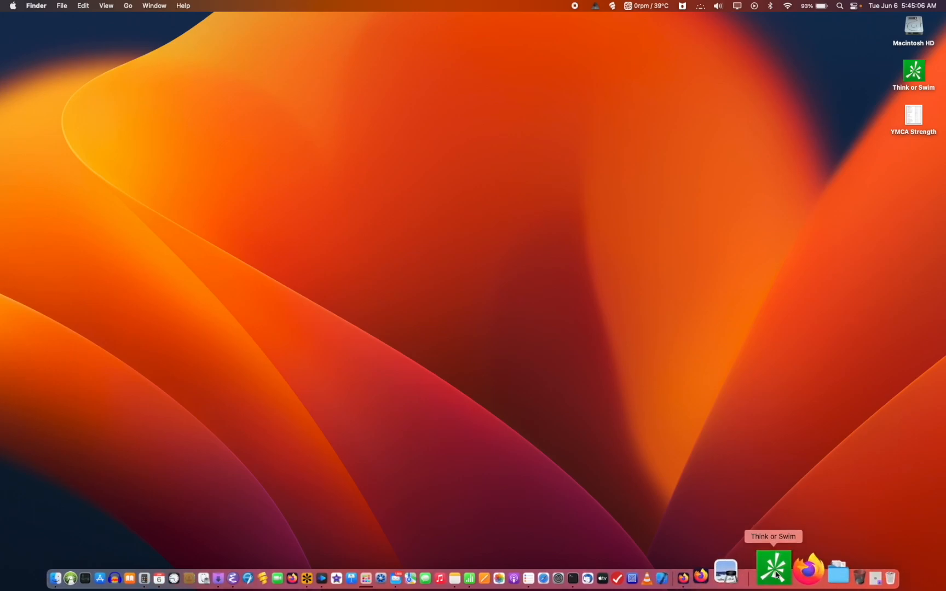
# Step: Launch thinkorswim from its Dock icon, then close the login window
pyautogui.click(773, 567)
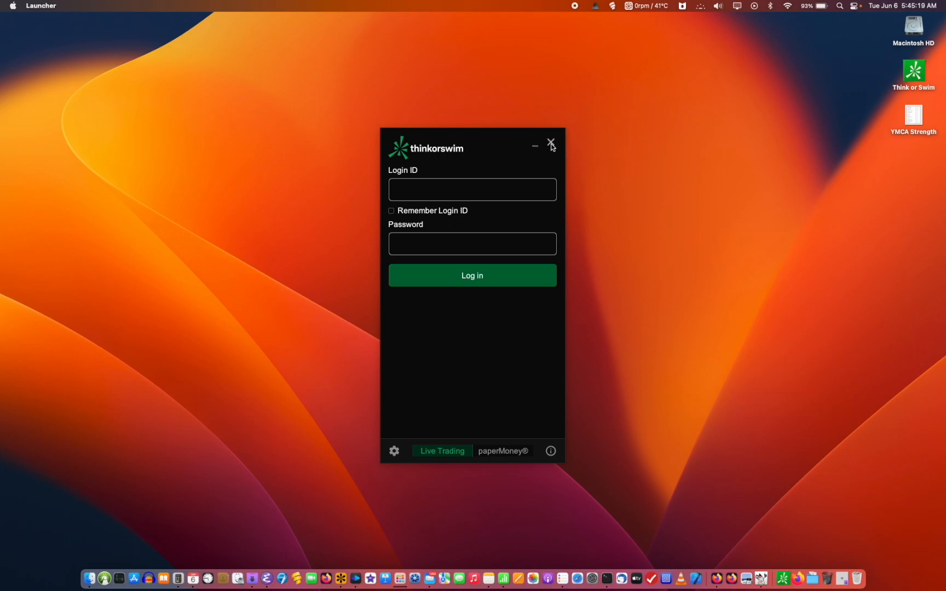
pyautogui.click(549, 142)
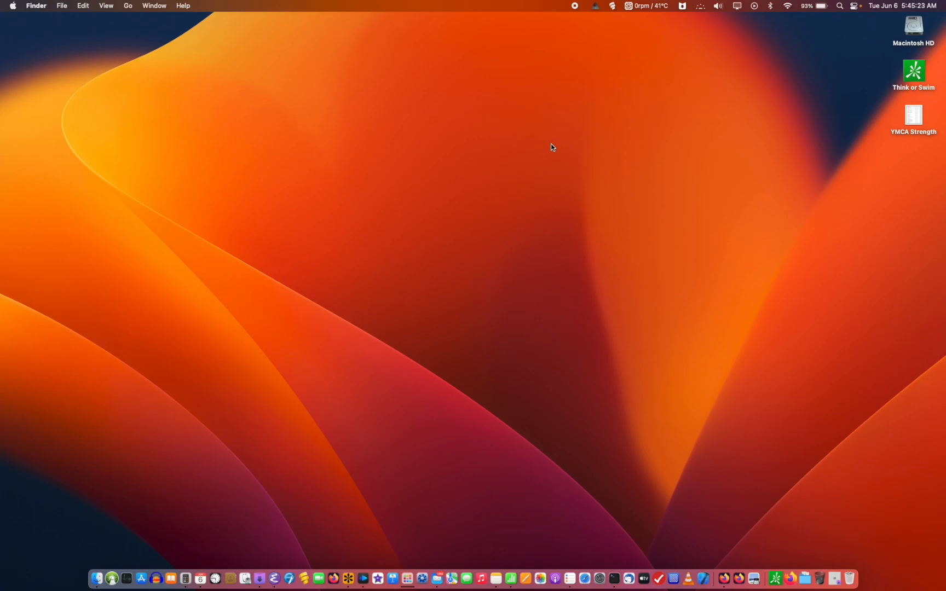
pyautogui.moveTo(555, 123)
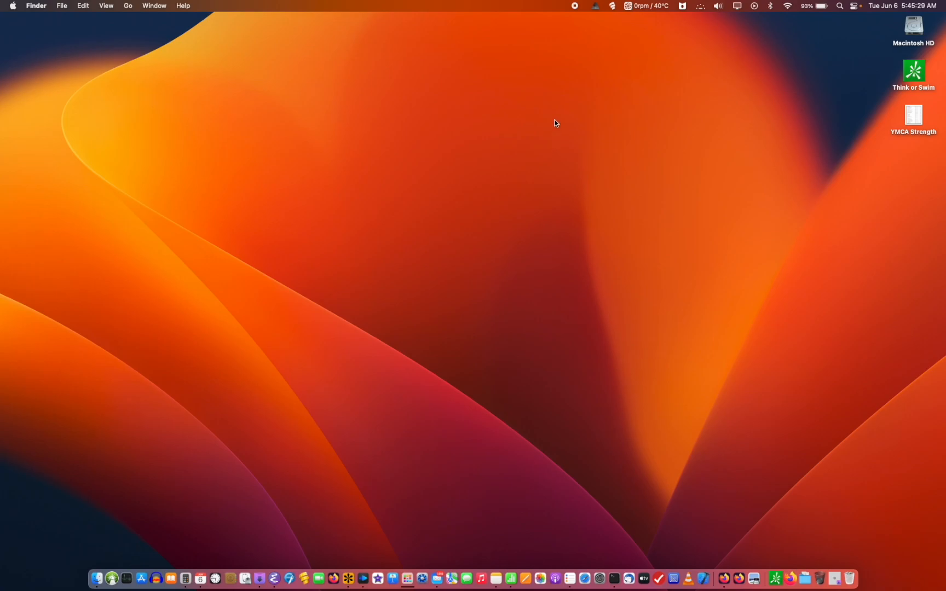